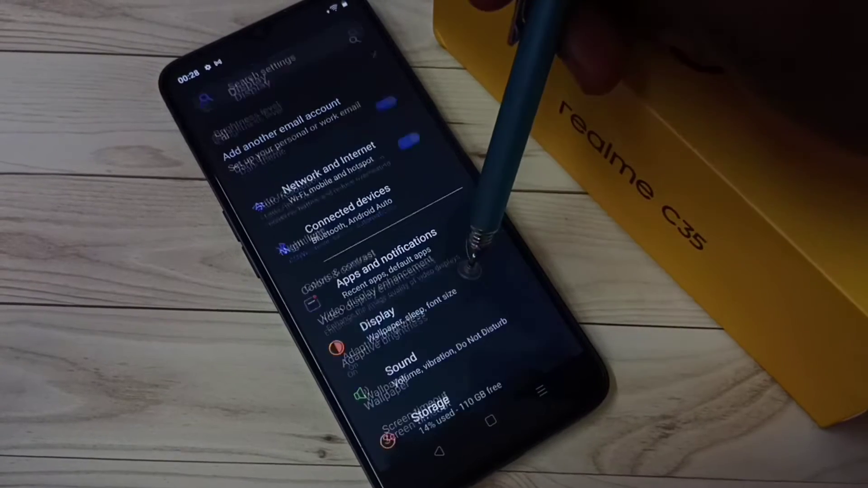
Open the Display settings page, showing Night light, Adaptive brightness and Screen timeout
click(377, 321)
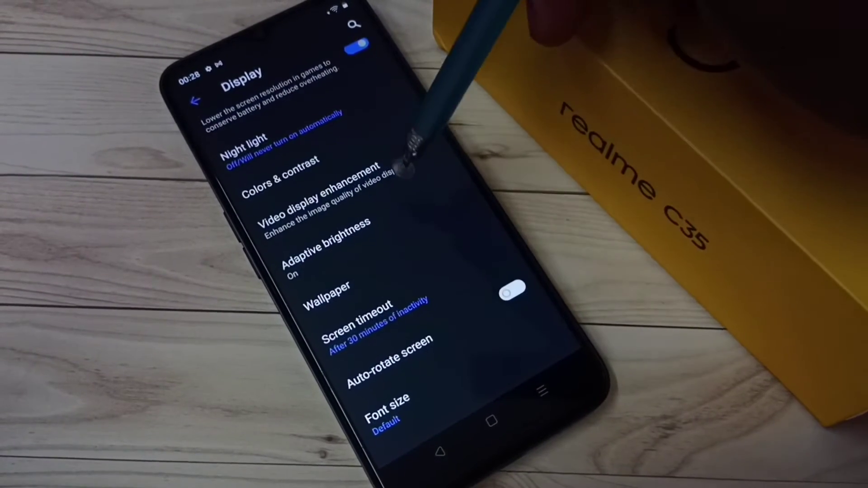